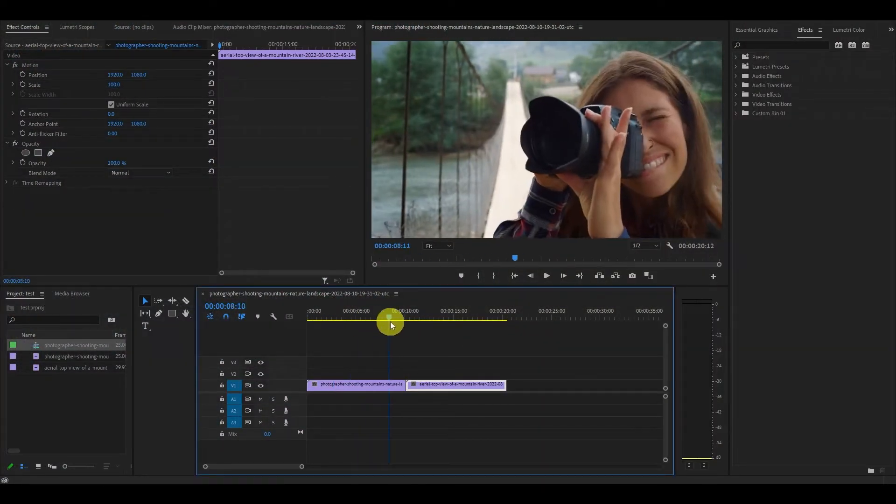
# Step: Scrub the playhead back to the start, then to 00:00:02:13
pyautogui.moveTo(388, 317); pyautogui.dragTo(478, 317)
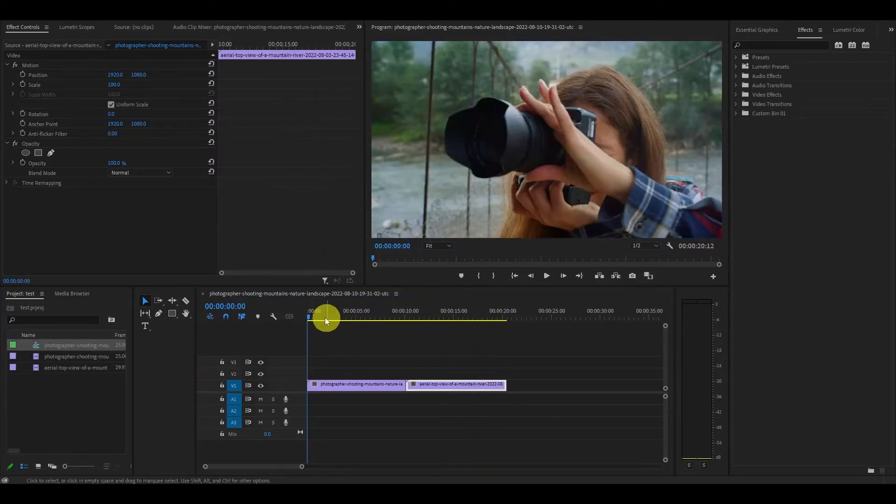
pyautogui.moveTo(326, 319); pyautogui.dragTo(334, 319)
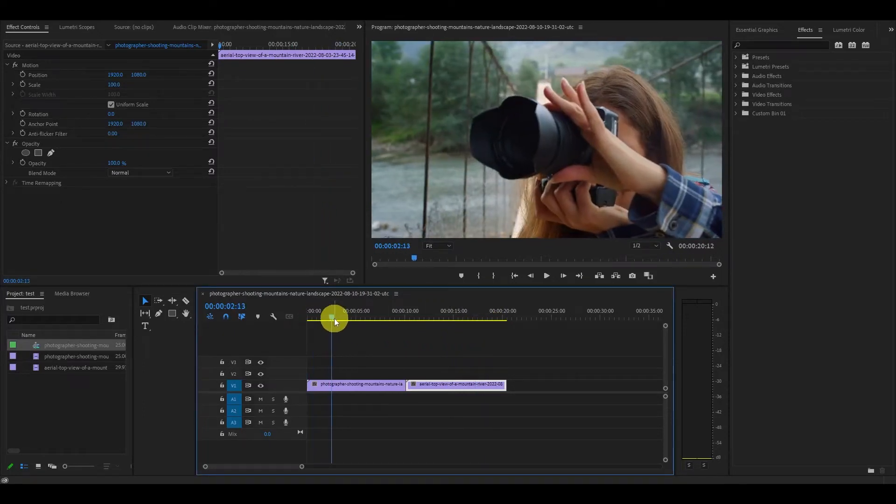
# Step: Find the Crop effect and drop it onto the photographer clip on V1
pyautogui.write('crop')
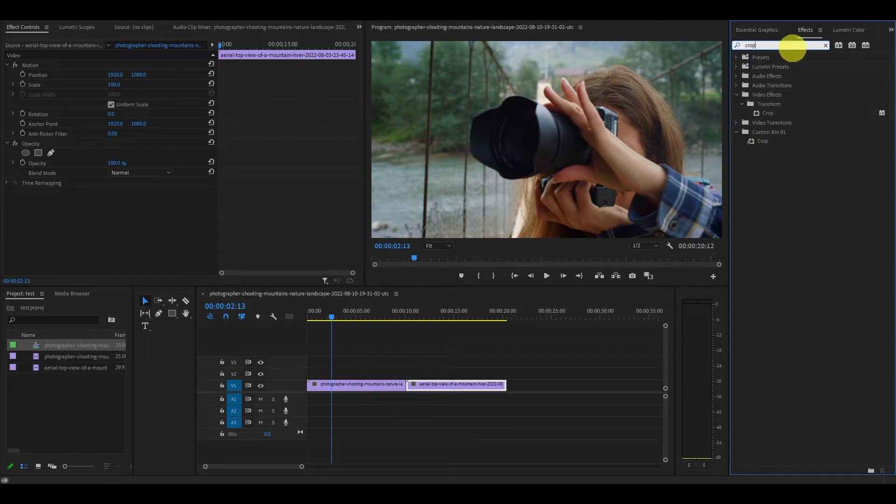
pyautogui.moveTo(767, 113); pyautogui.dragTo(417, 380)
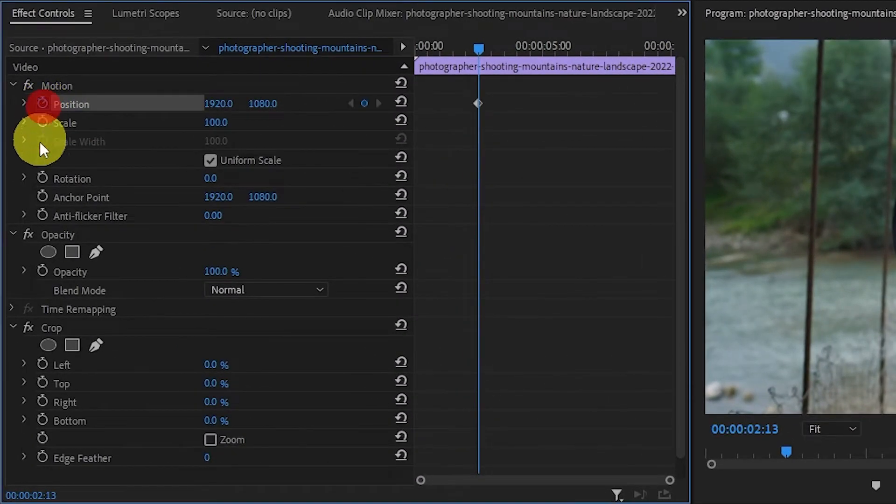
# Step: Start Position and Crop Left/Right keyframes on the photographer clip at 2:13
pyautogui.click(44, 364)
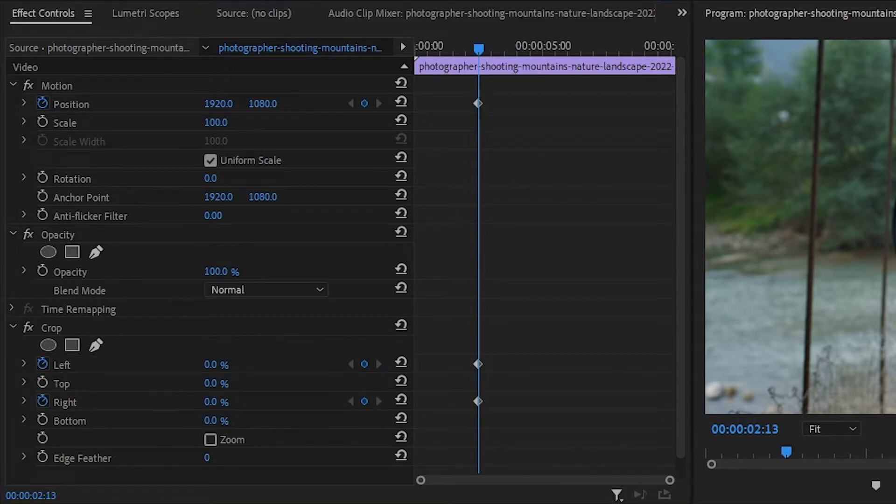
pyautogui.click(501, 50)
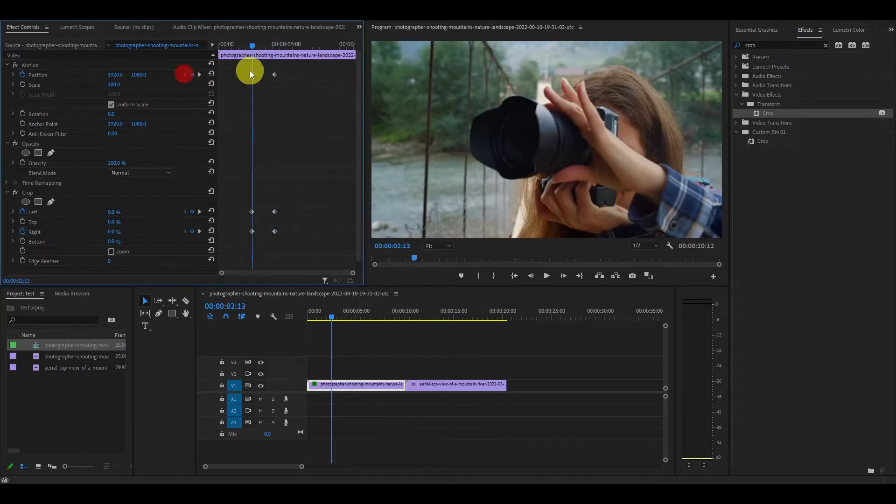
# Step: Copy the photographer clip's keyframed attributes onto the aerial river clip on V2
pyautogui.moveTo(458, 384); pyautogui.dragTo(446, 374)
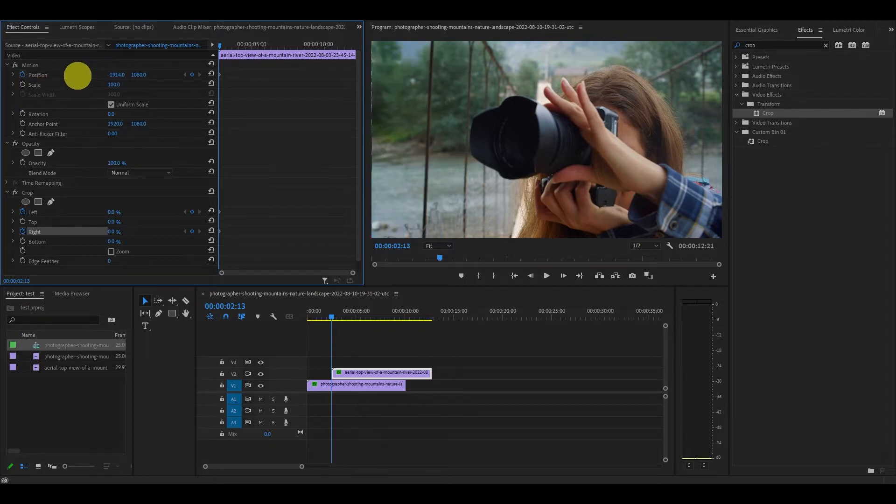
pyautogui.click(360, 390)
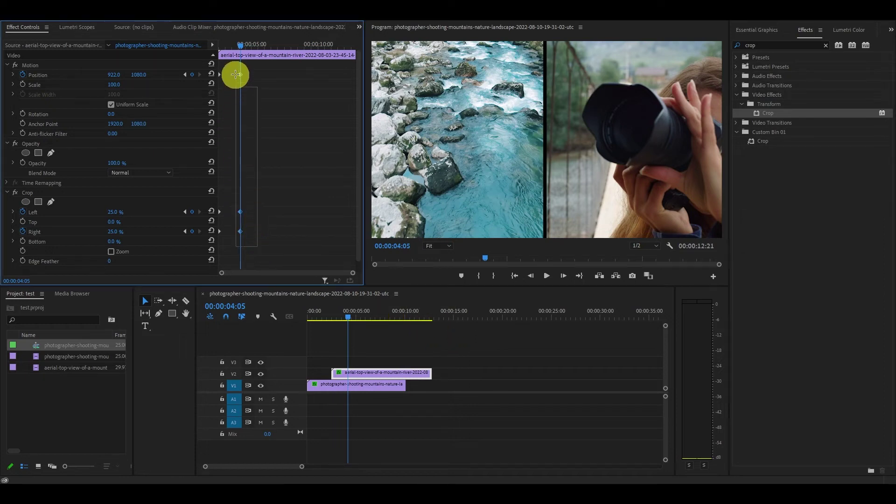
# Step: Set Ease Out temporal interpolation on the river clip's Position and Crop keyframes
pyautogui.rightClick(235, 75)
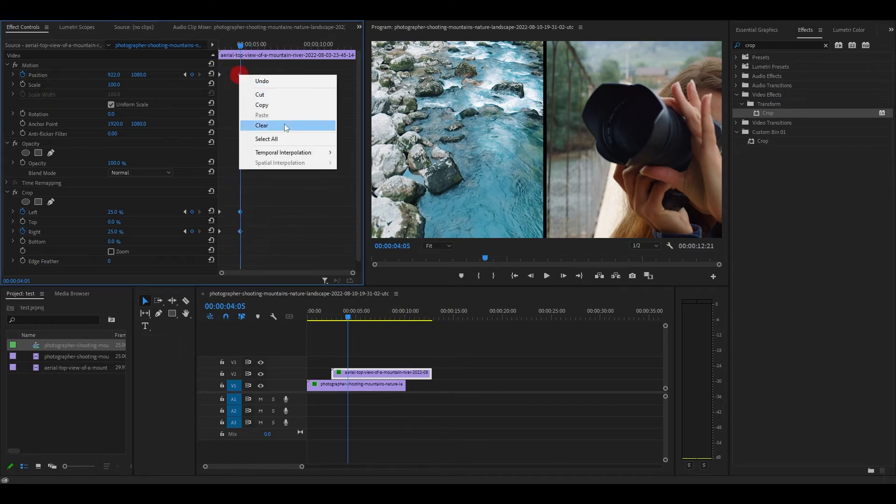
pyautogui.moveTo(282, 152)
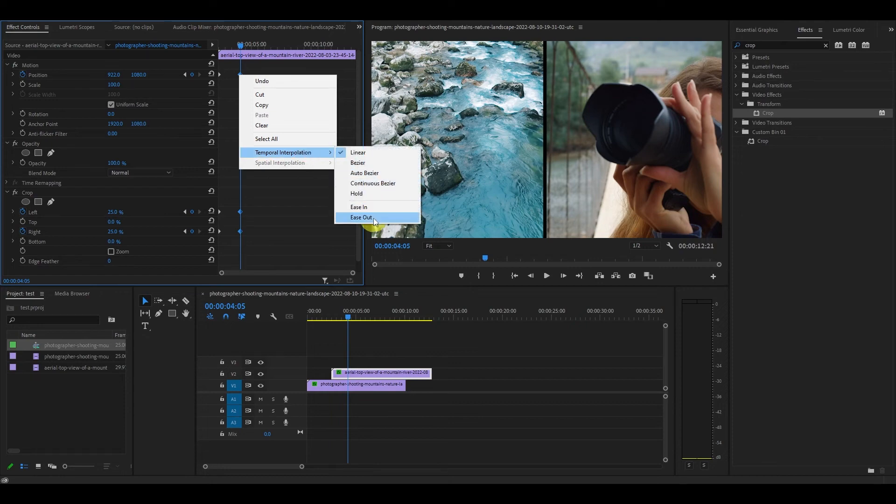
pyautogui.click(361, 218)
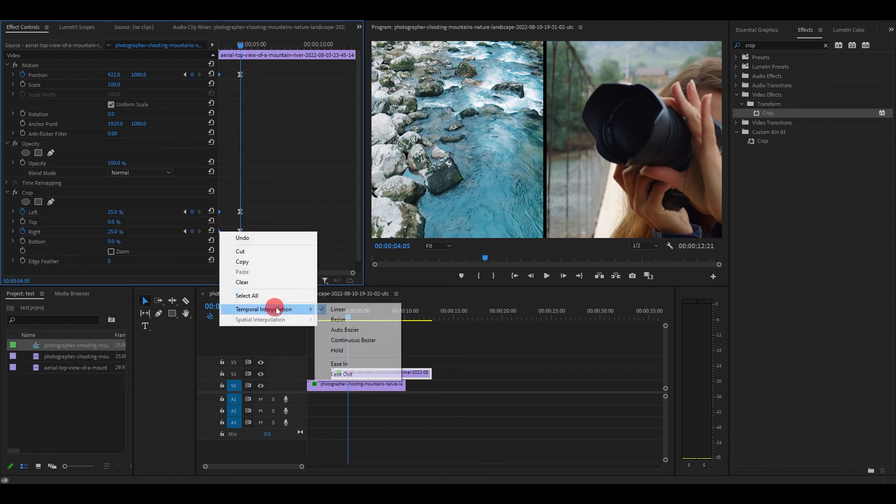
pyautogui.click(342, 373)
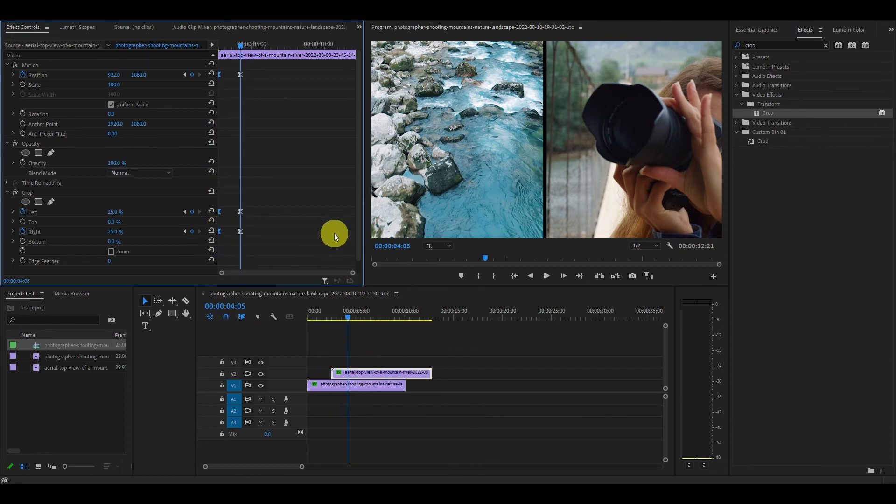